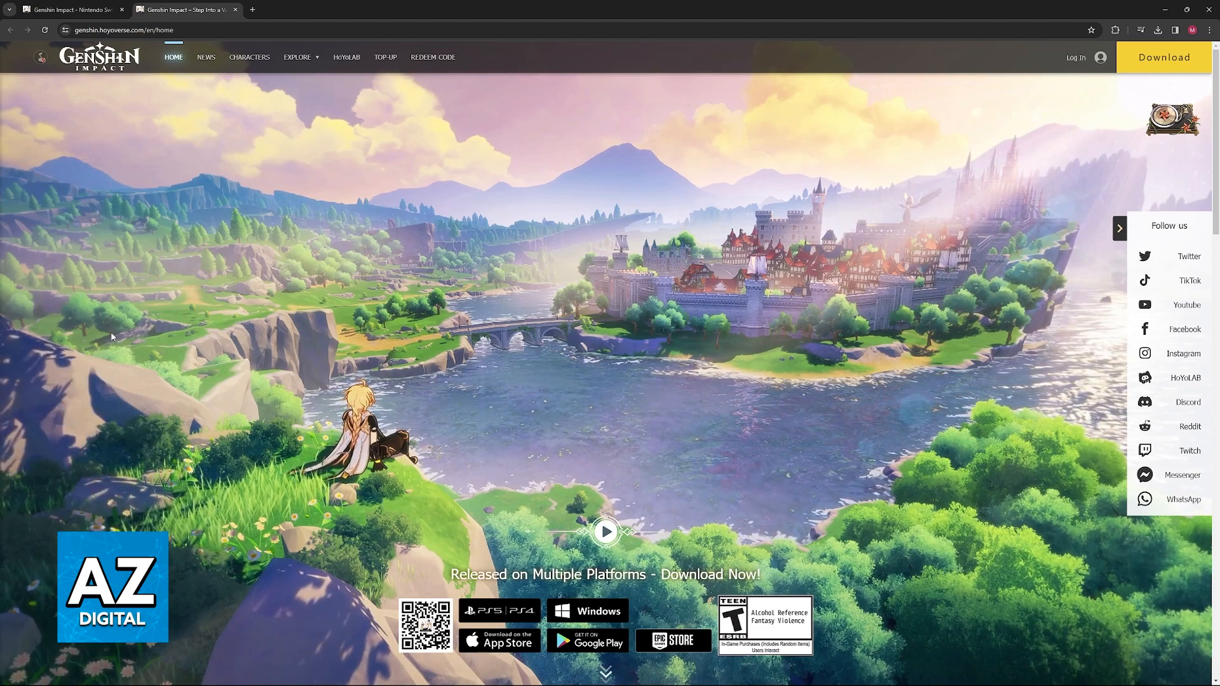
Scroll past the platform download badges to reveal the News section's latest update articles.
{"action": "scroll", "scroll_direction": "down", "scroll_amount": 3}
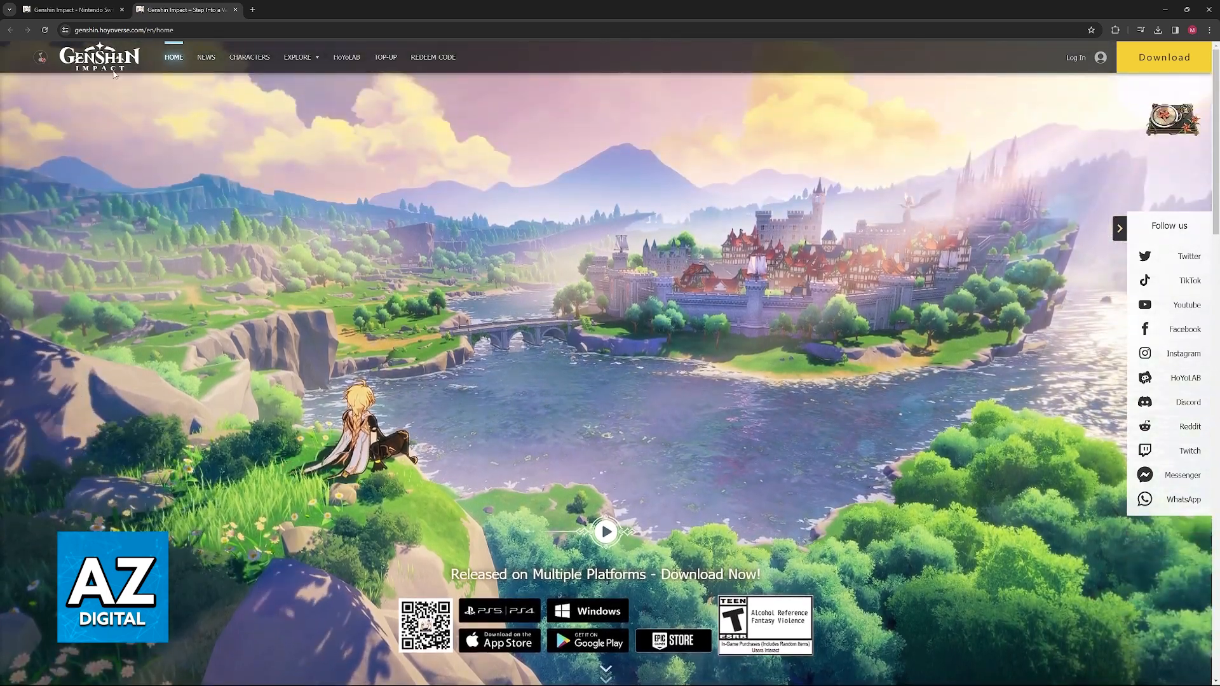
{"action": "mouse_move", "coordinate": [113, 41]}
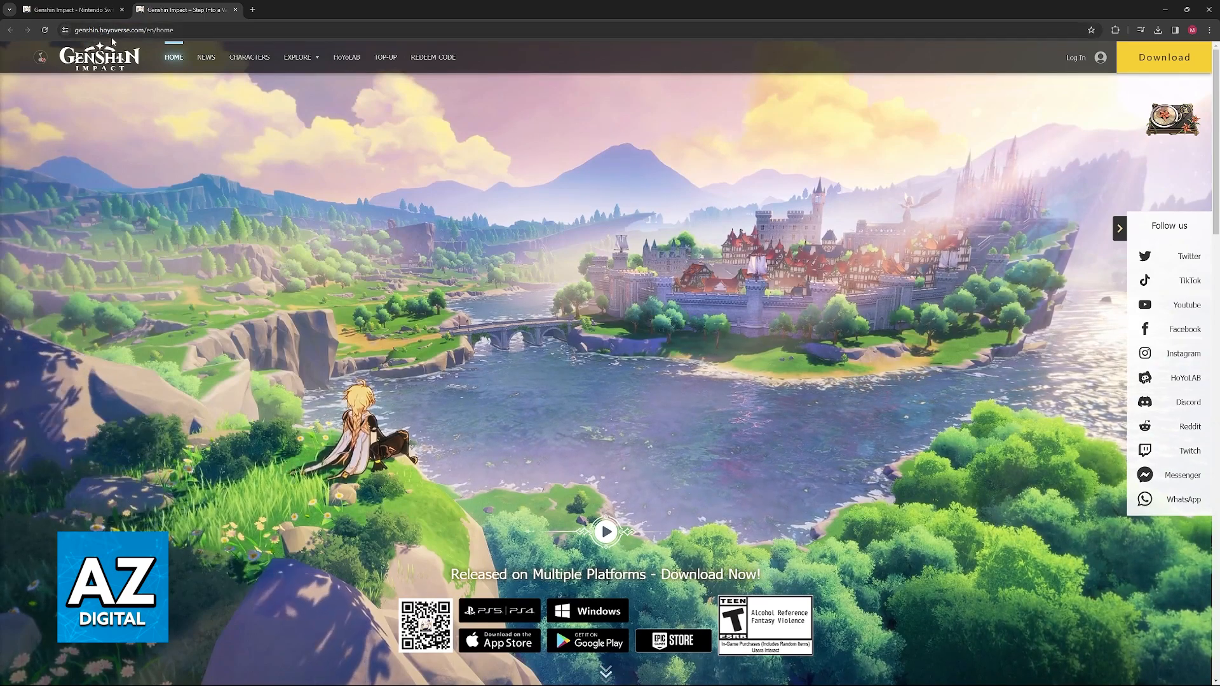
{"action": "mouse_move", "coordinate": [184, 116]}
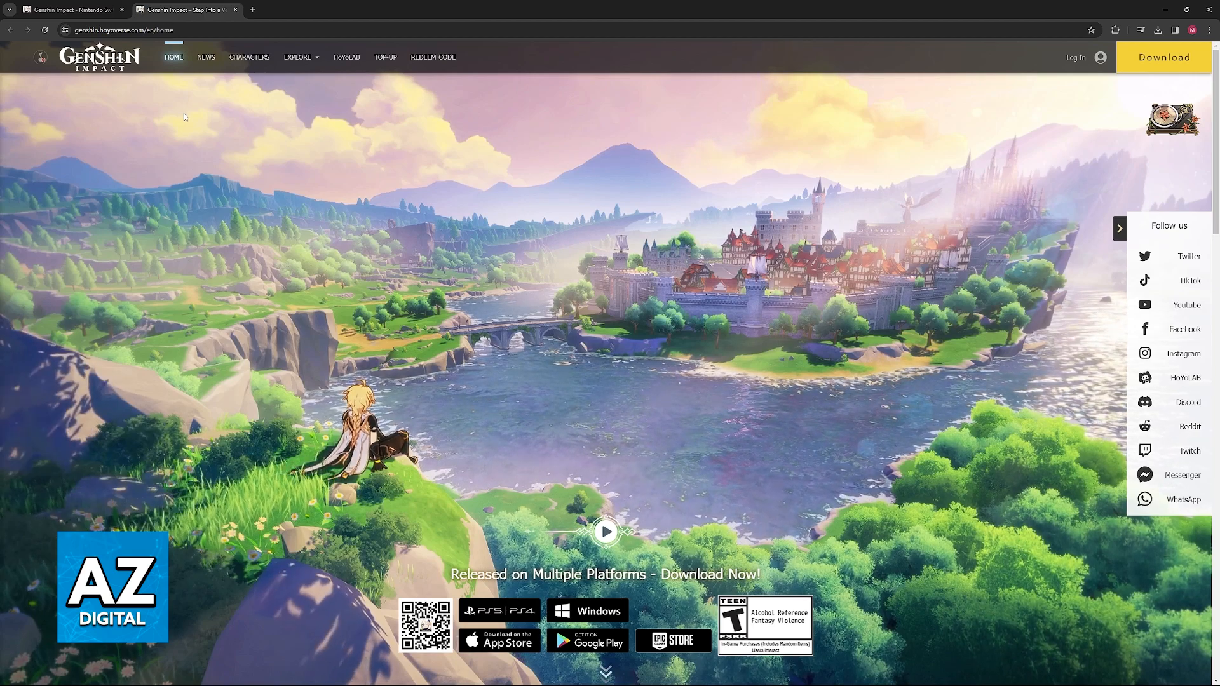
{"action": "scroll", "scroll_direction": "down", "scroll_amount": 3}
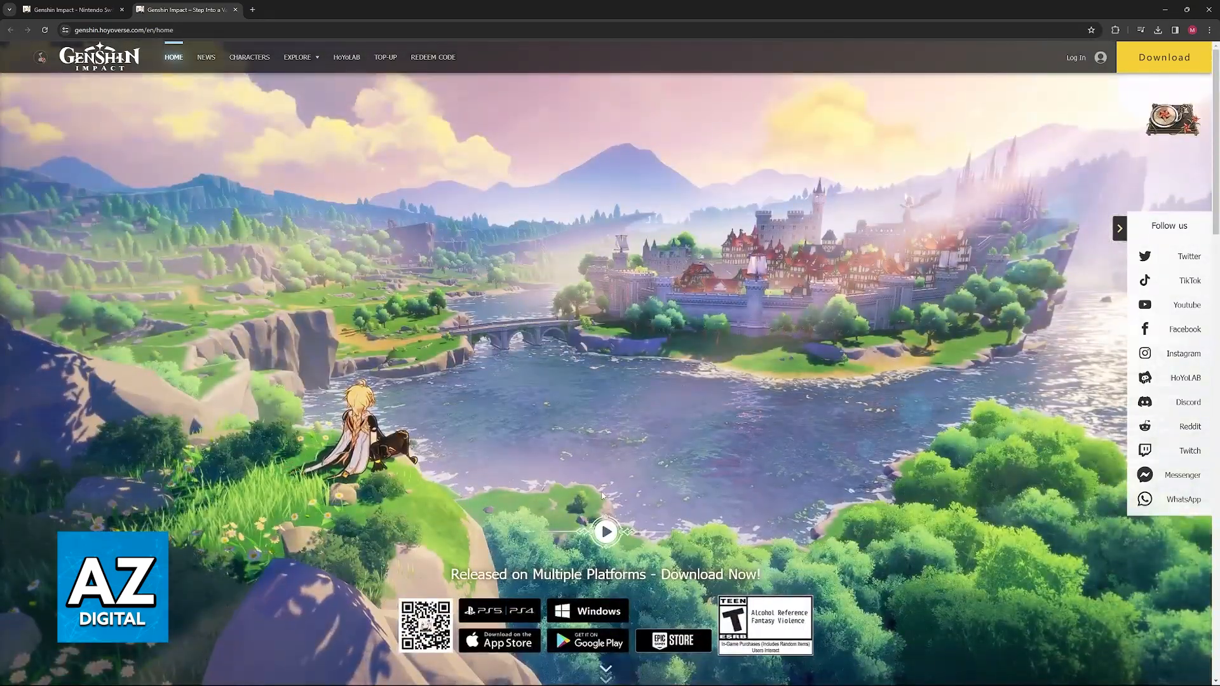
{"action": "scroll", "scroll_direction": "down", "scroll_amount": 3}
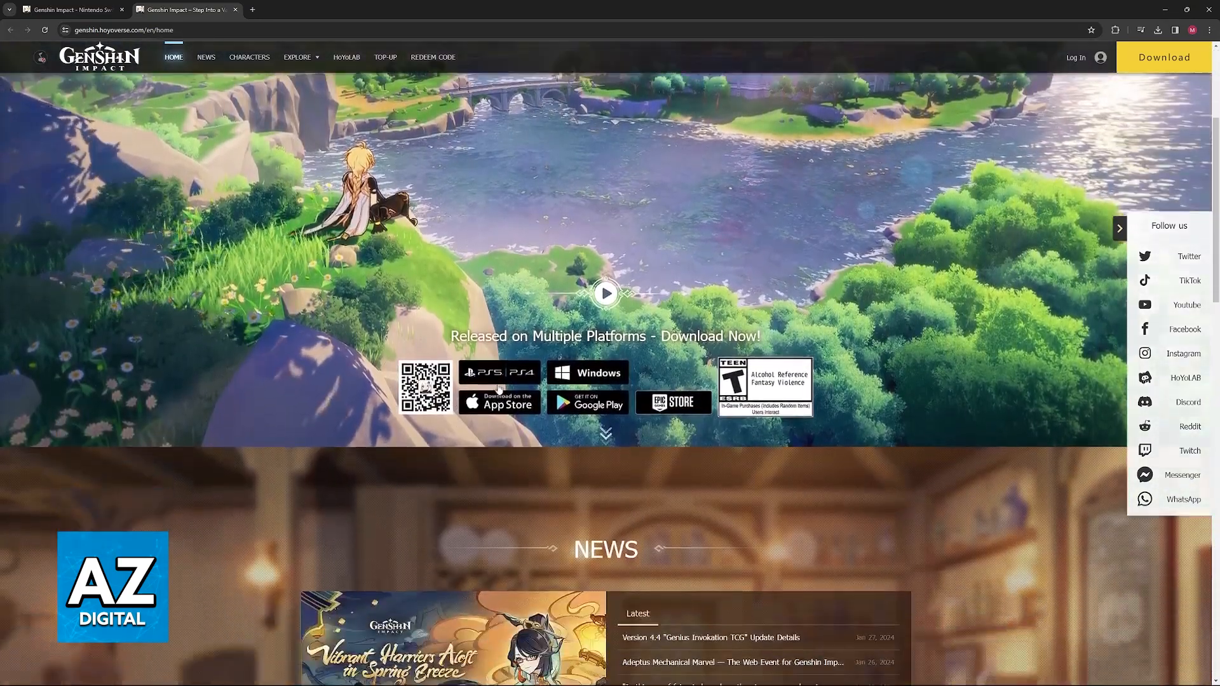
{"action": "scroll", "scroll_direction": "down", "scroll_amount": 3}
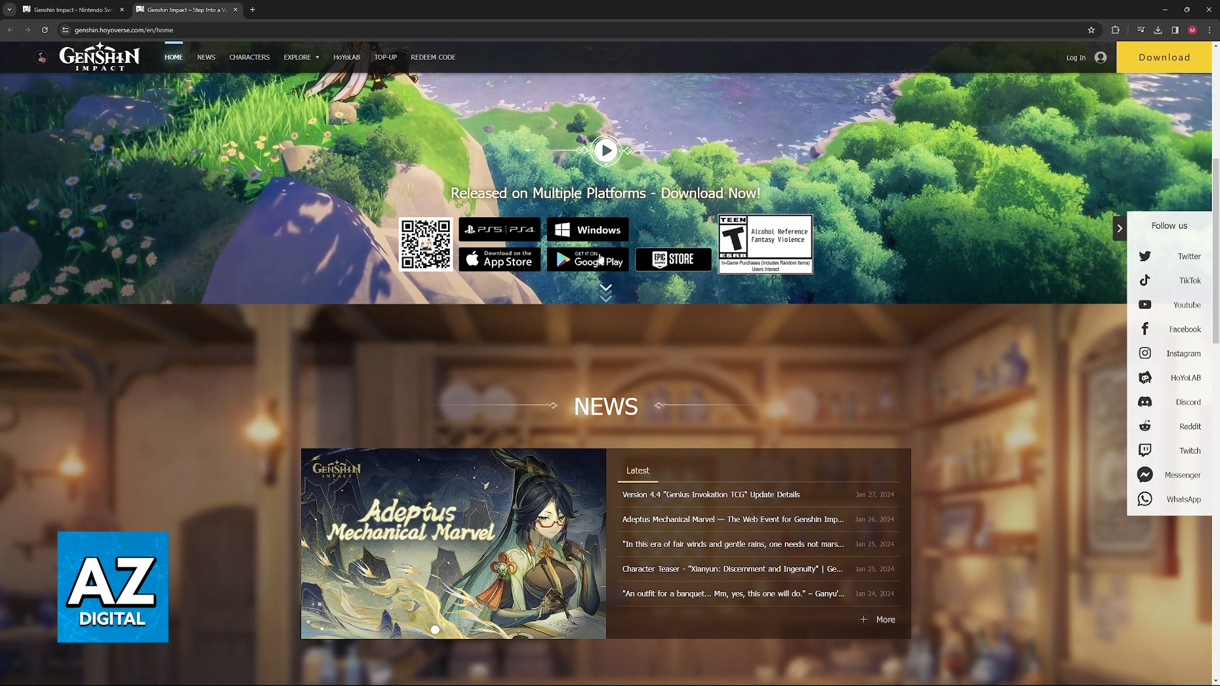
{"action": "left_click", "coordinate": [70, 10]}
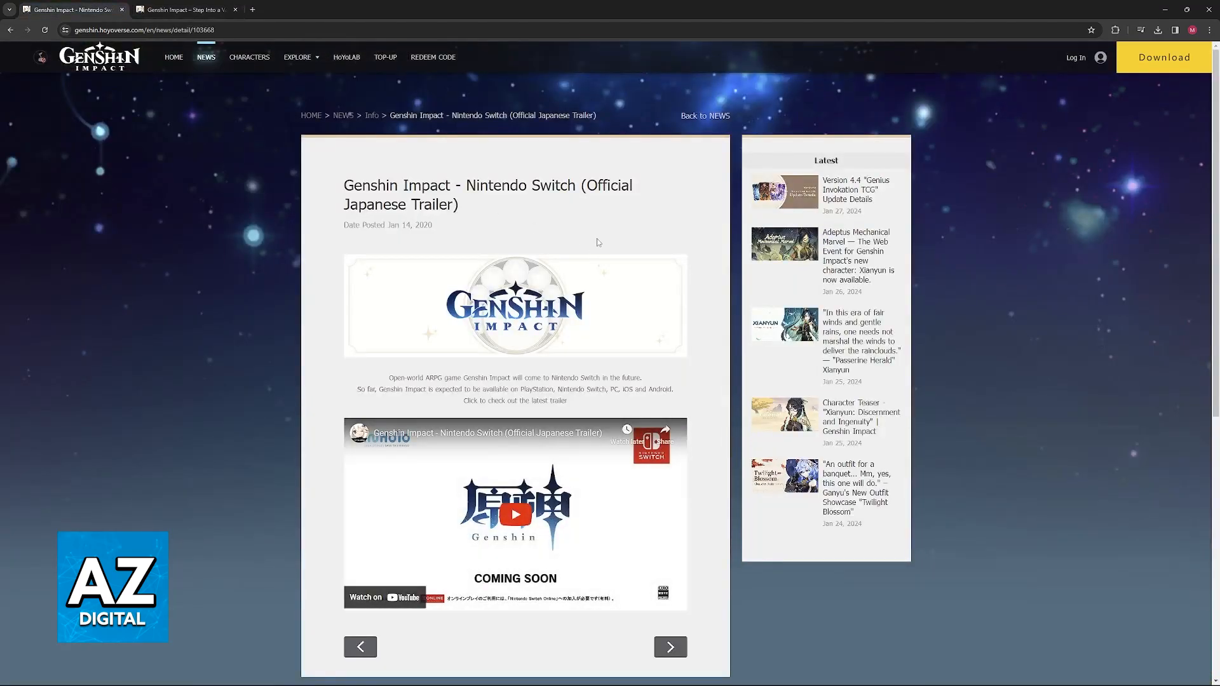
{"action": "mouse_move", "coordinate": [326, 183]}
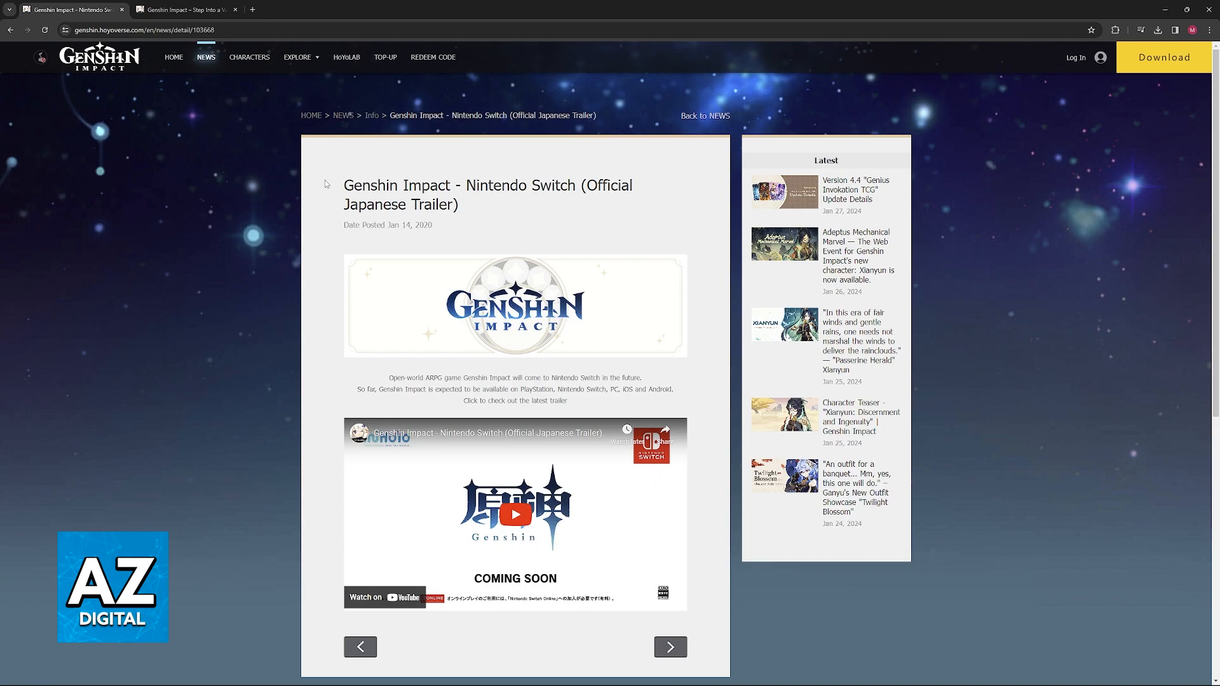
{"action": "double_click", "coordinate": [423, 224]}
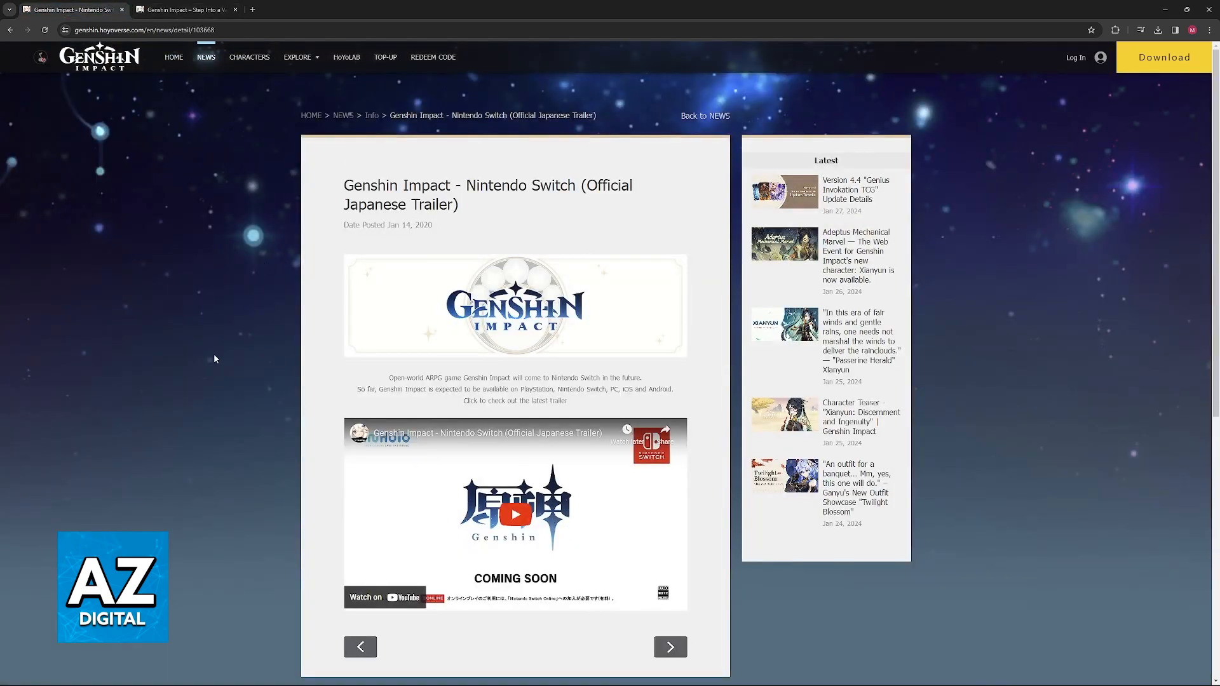
{"action": "mouse_move", "coordinate": [311, 423]}
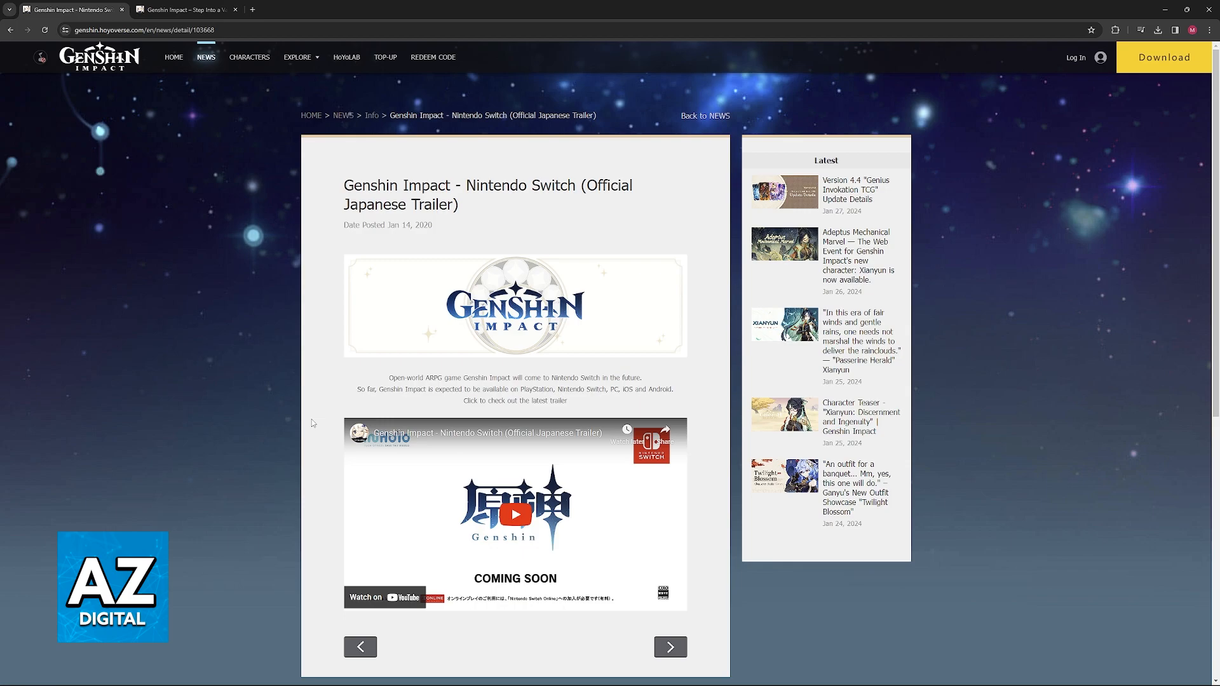
{"action": "mouse_move", "coordinate": [293, 320]}
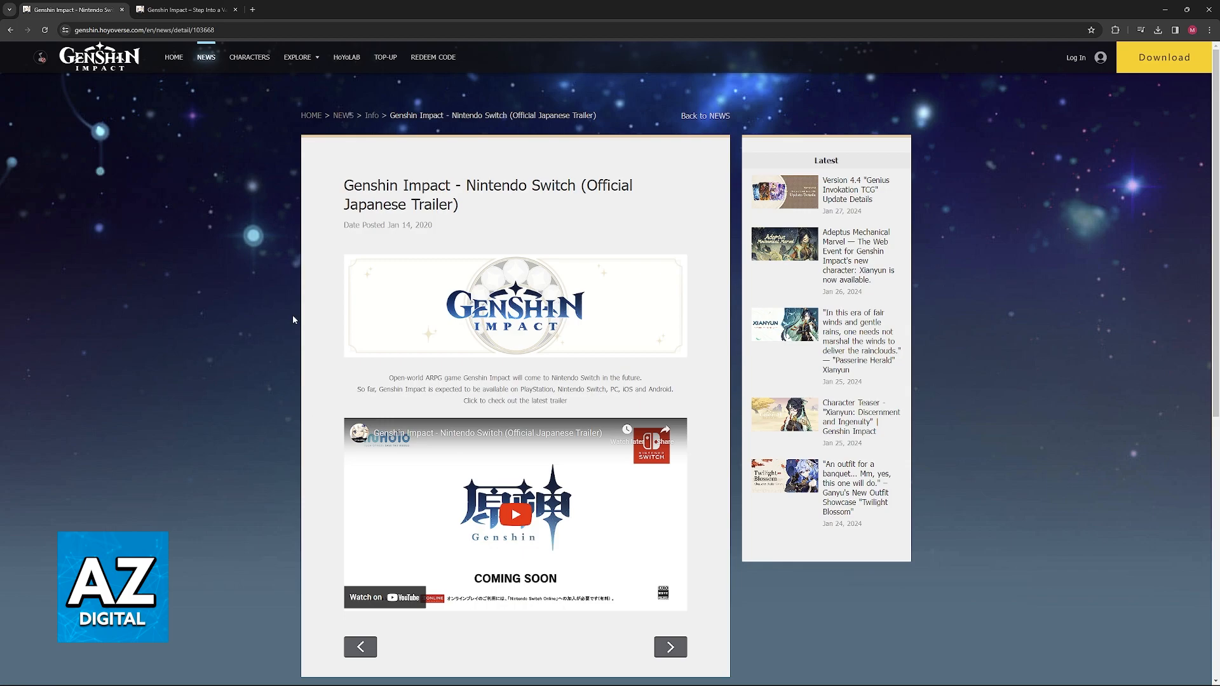
{"action": "left_click", "coordinate": [184, 9]}
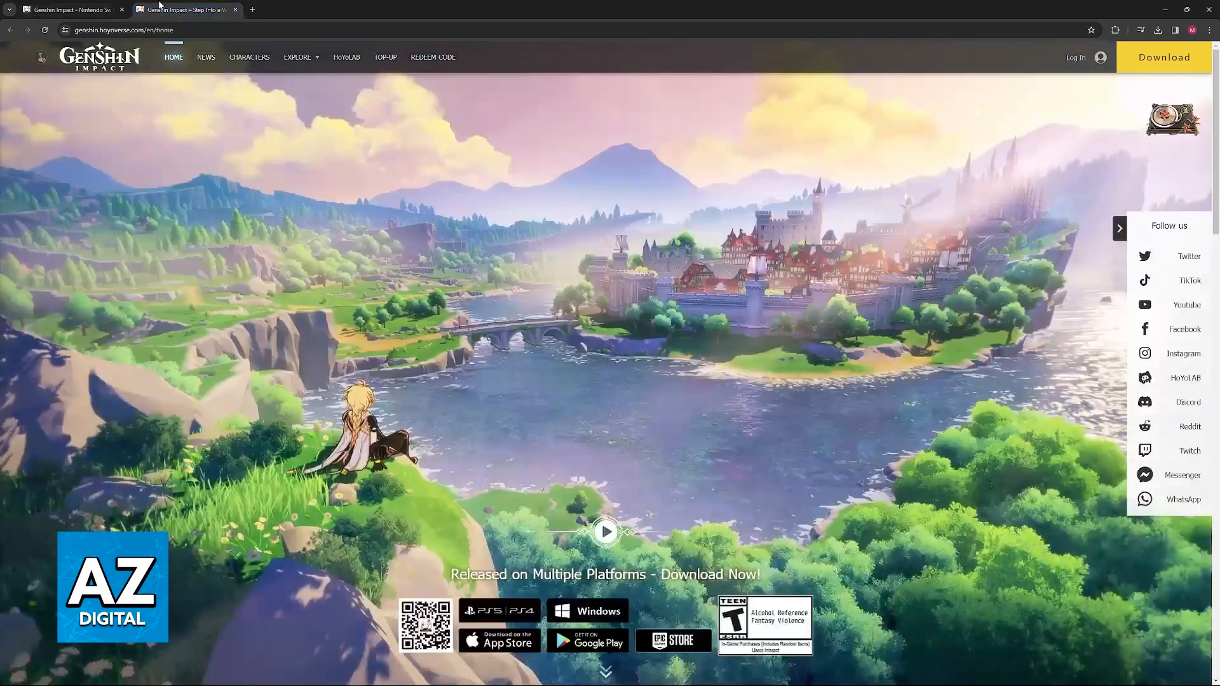